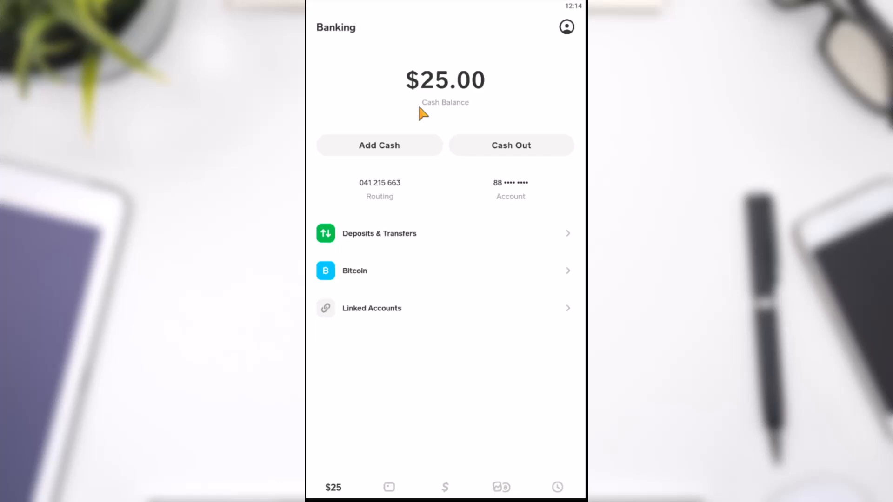
From Linked Accounts, start replacing Credit Card 2009 and enter the new card number beginning 4206
{"action": "left_click", "coordinate": [371, 308]}
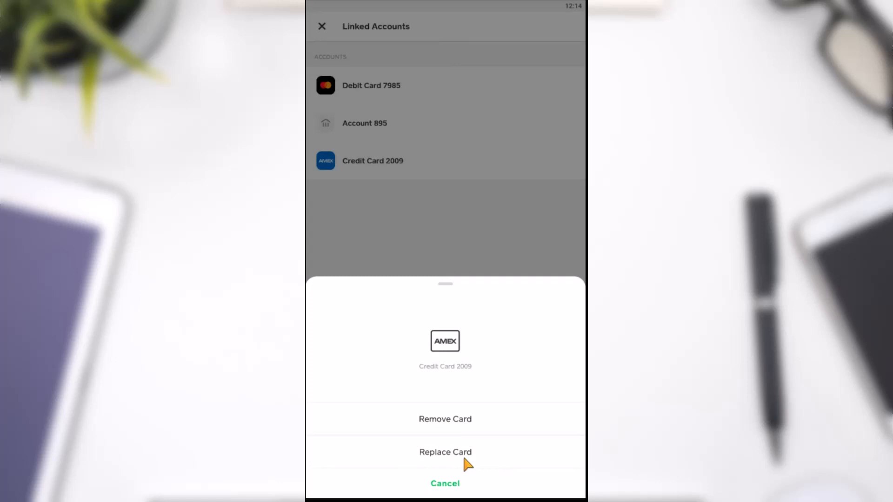
{"action": "left_click", "coordinate": [445, 452]}
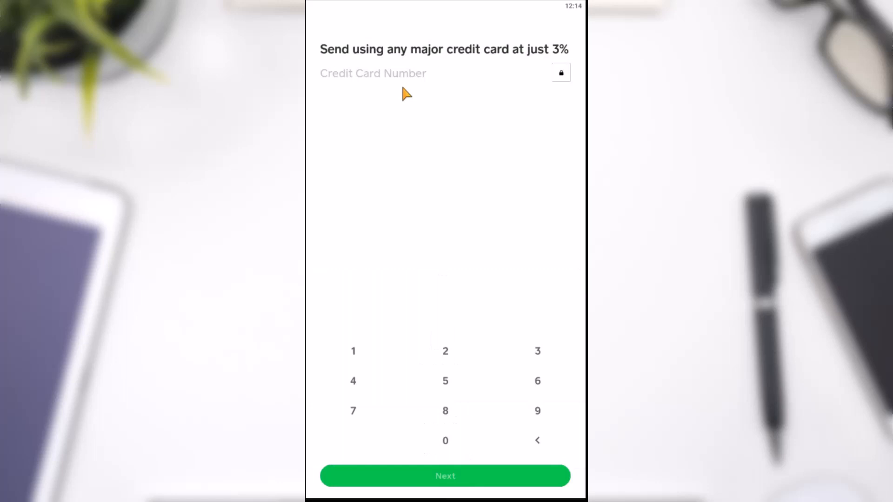
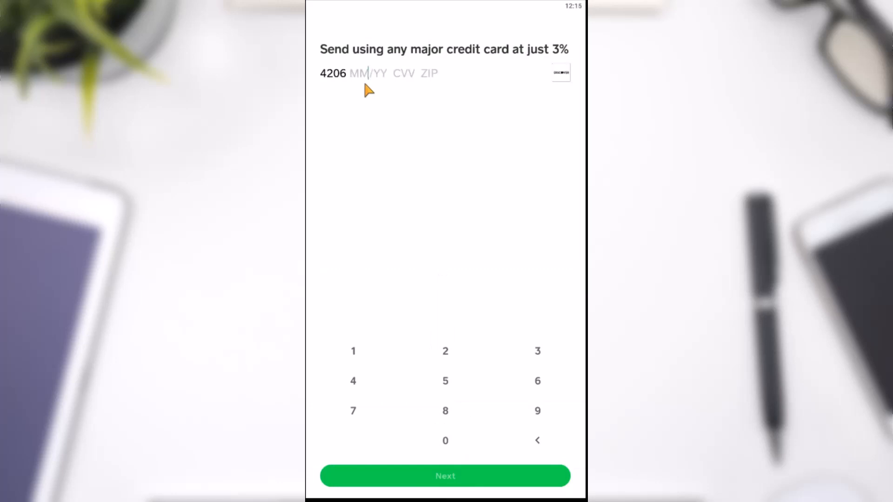